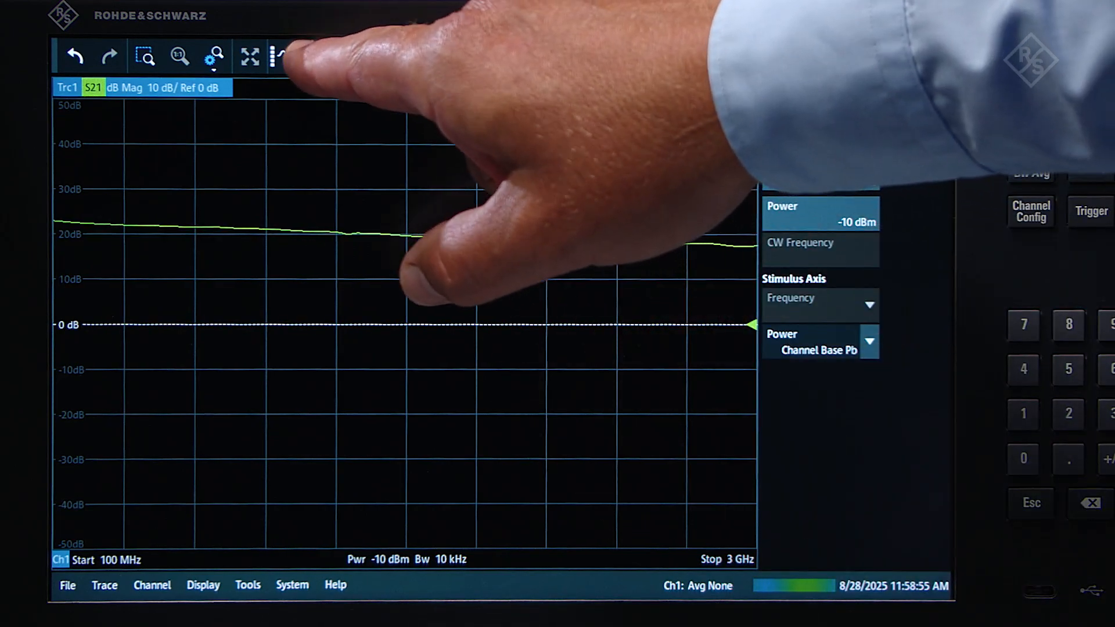
- Copy channel 1 with its S21 diagram into a new channel 2 below it
{"action": "left_click", "coordinate": [318, 56]}
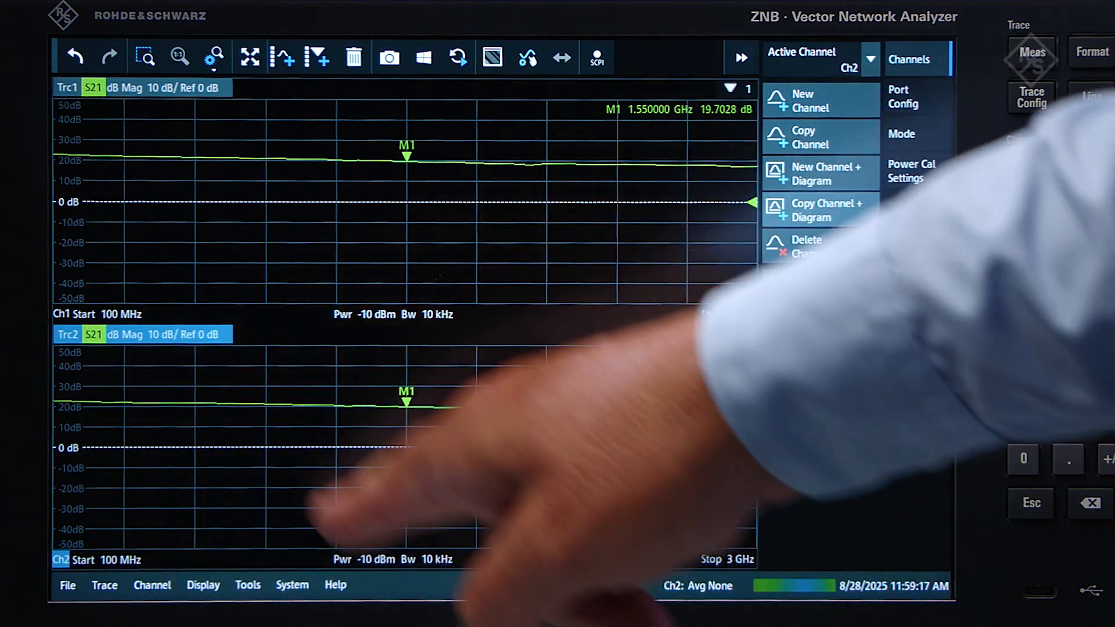
- Show the S-parameter measurement choices for channel 2, still on S21
{"action": "left_click", "coordinate": [818, 286]}
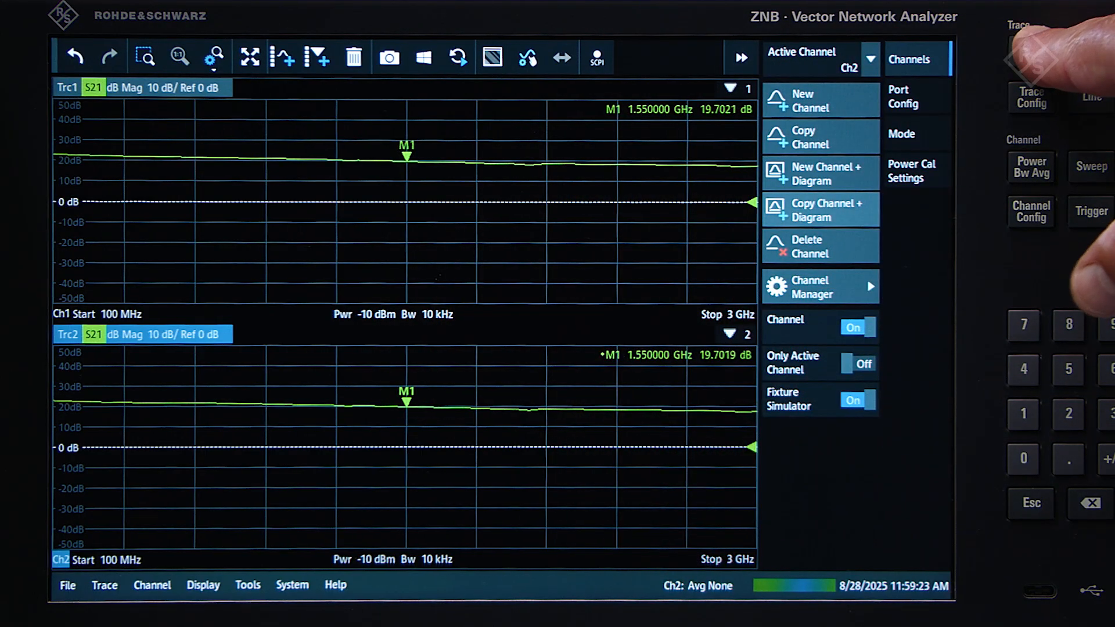
{"action": "left_click", "coordinate": [1030, 52]}
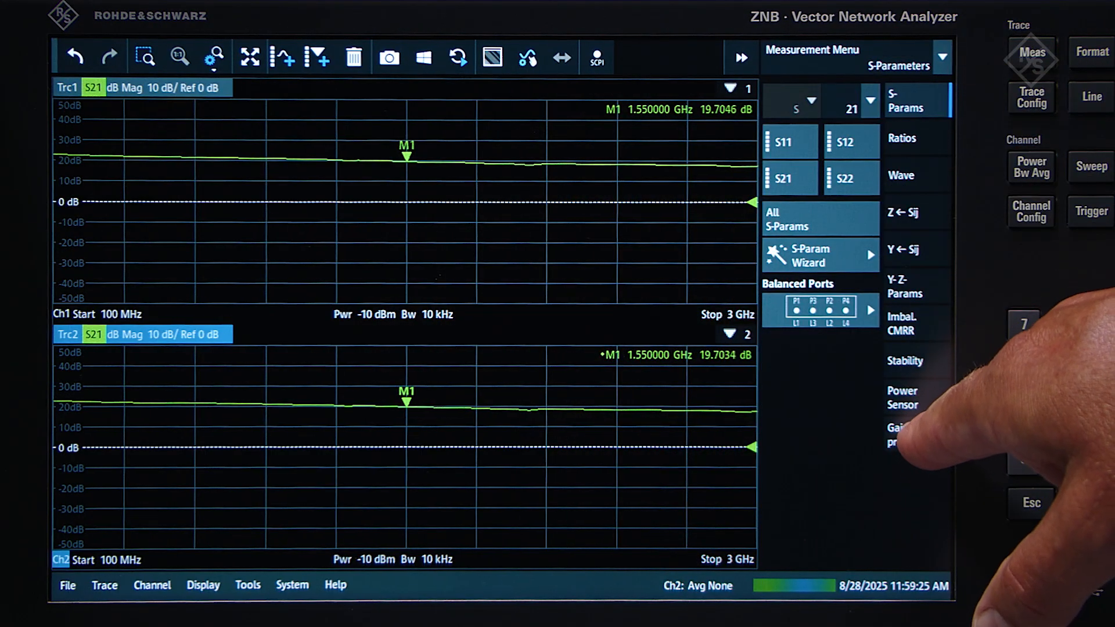
- Switch channel 2 to gain compression, show its sweep settings and their help topic
{"action": "left_click", "coordinate": [898, 434]}
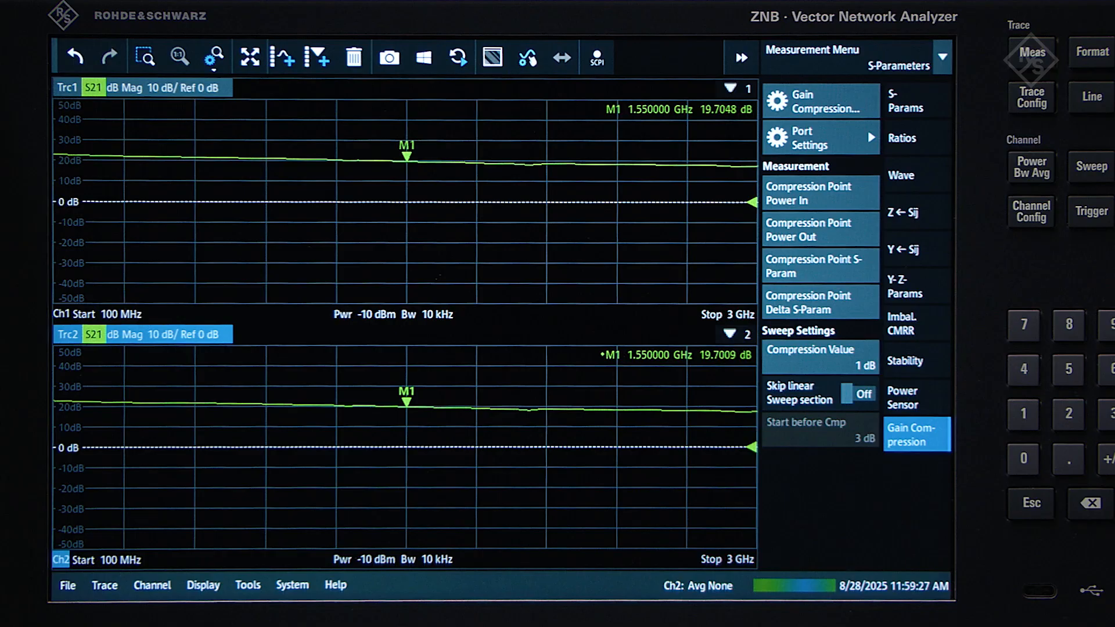
{"action": "left_click", "coordinate": [814, 100]}
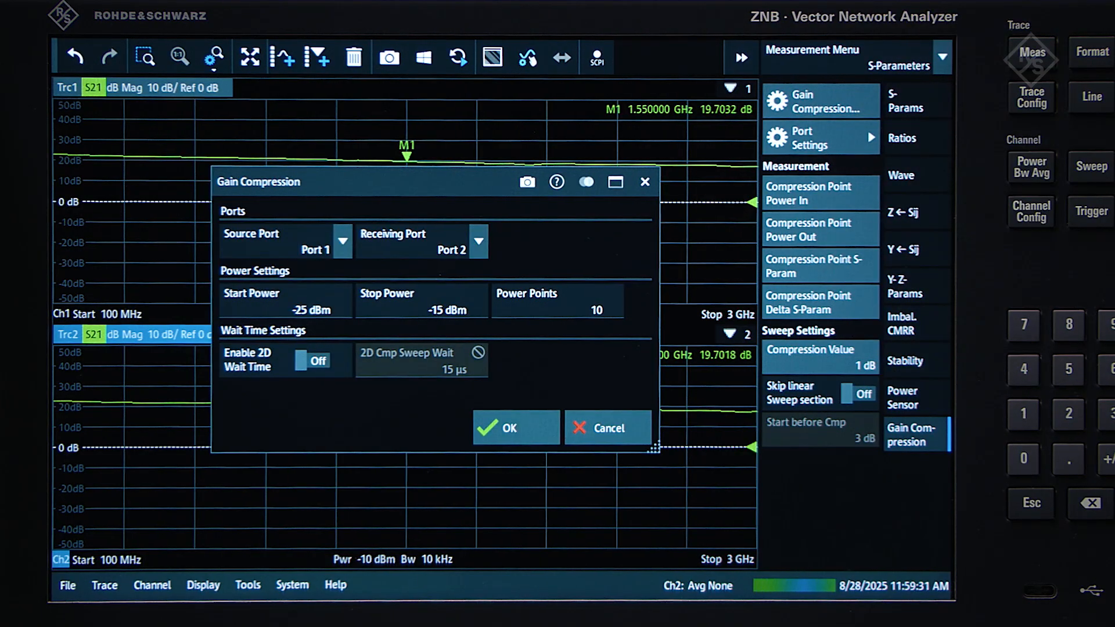
{"action": "left_click", "coordinate": [556, 181]}
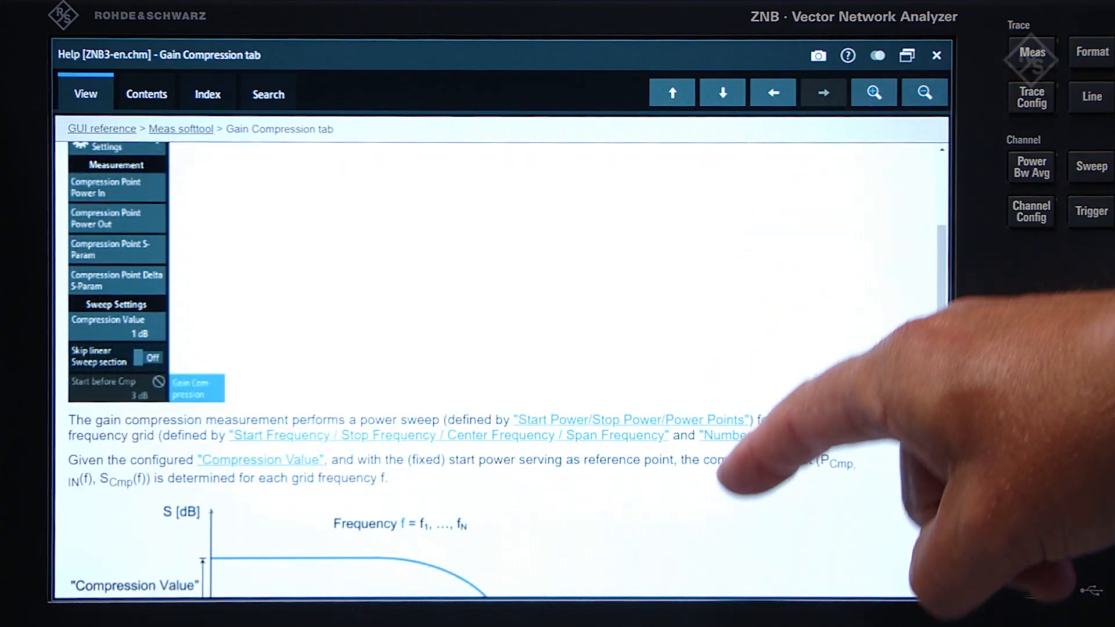
- Read the help on skipping the linear sweep part, then close it
{"action": "scroll", "scroll_direction": "down", "scroll_amount": 3}
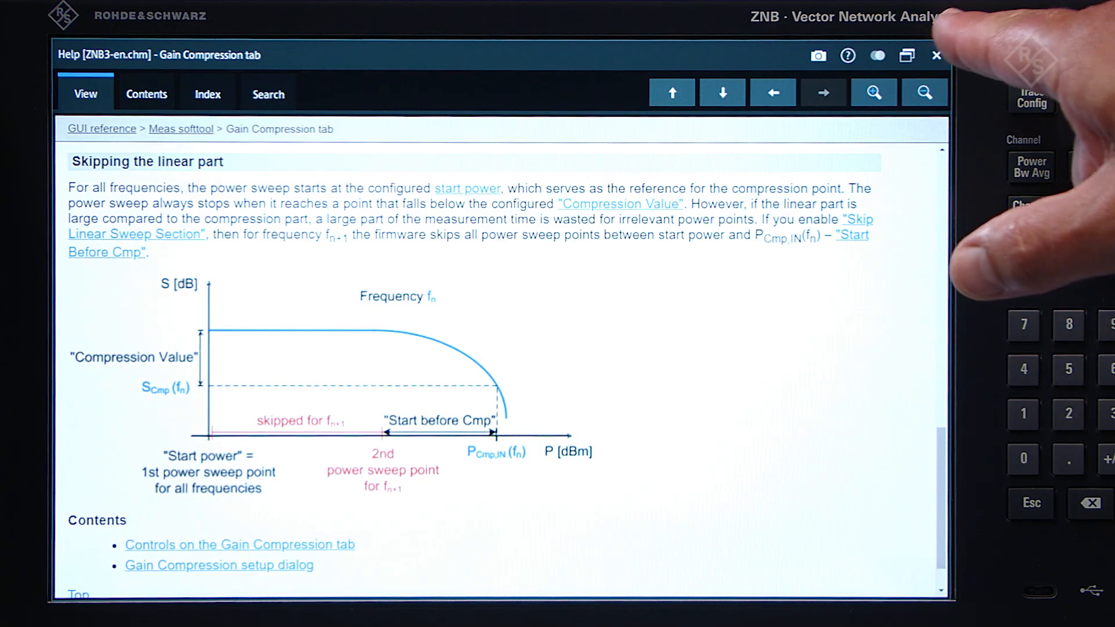
{"action": "left_click", "coordinate": [936, 56]}
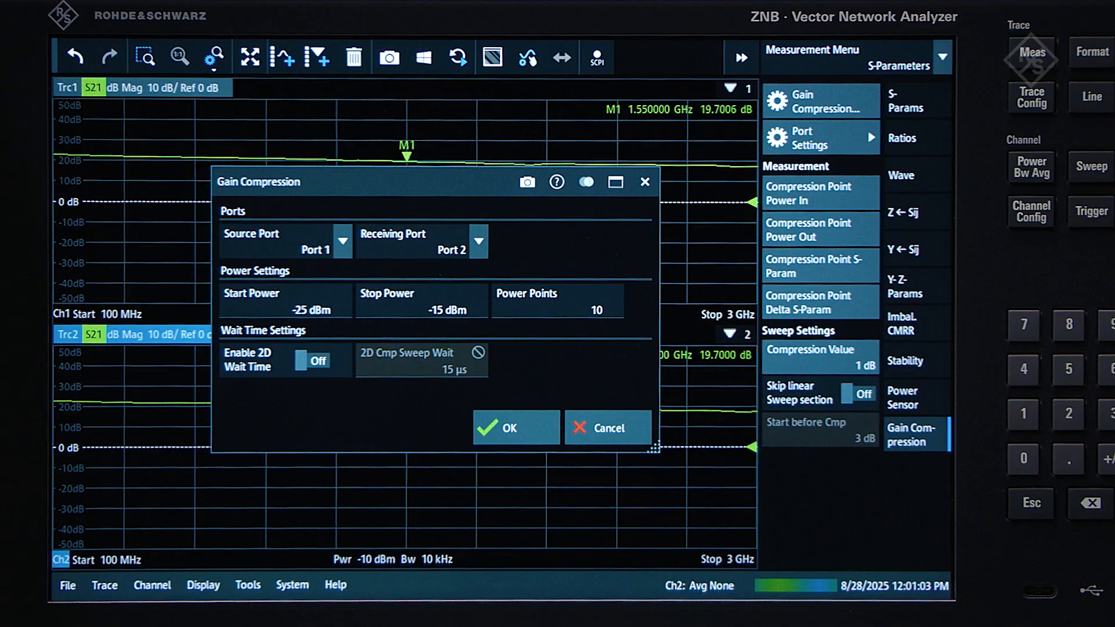
- Enter a new stop power for the compression power sweep and confirm the dialog
{"action": "left_click", "coordinate": [285, 309]}
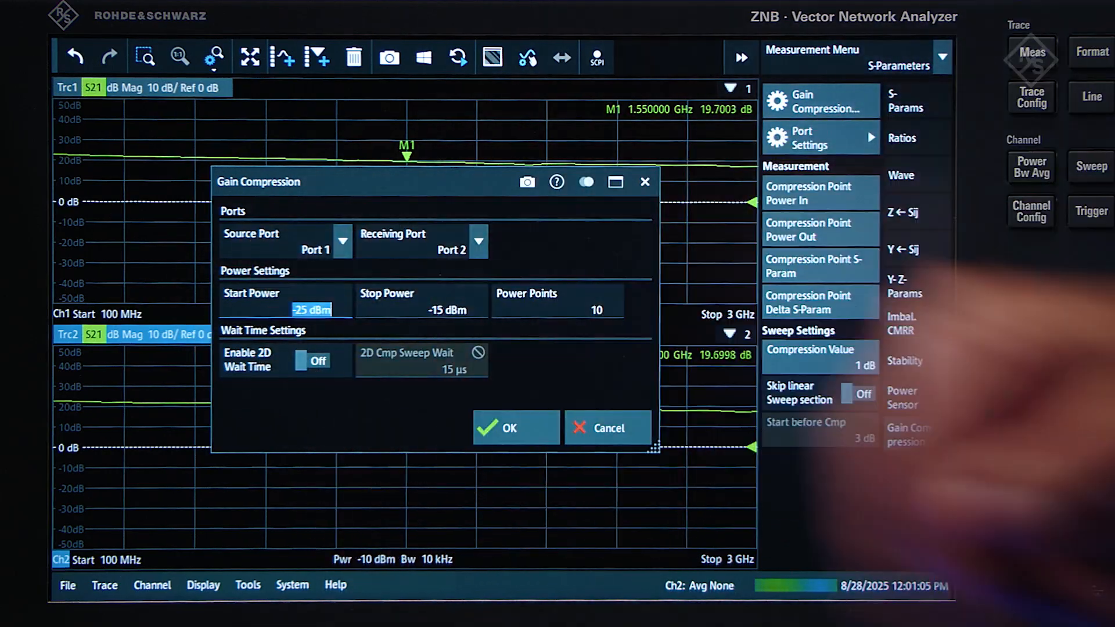
{"action": "left_click", "coordinate": [914, 435]}
{"action": "type", "text": "5"}
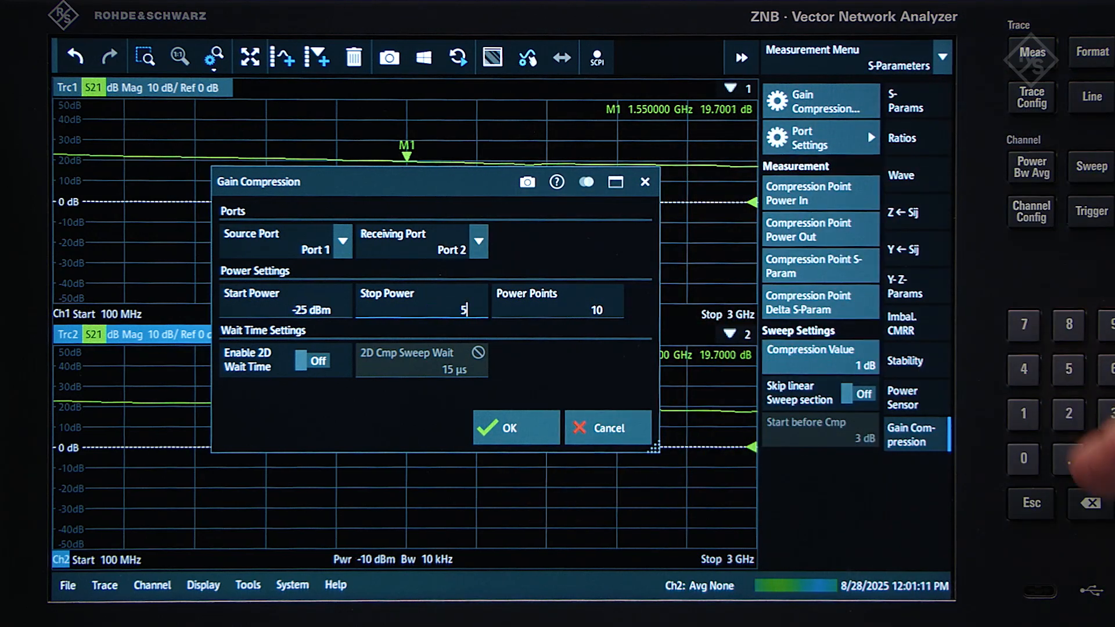
{"action": "left_click", "coordinate": [507, 427]}
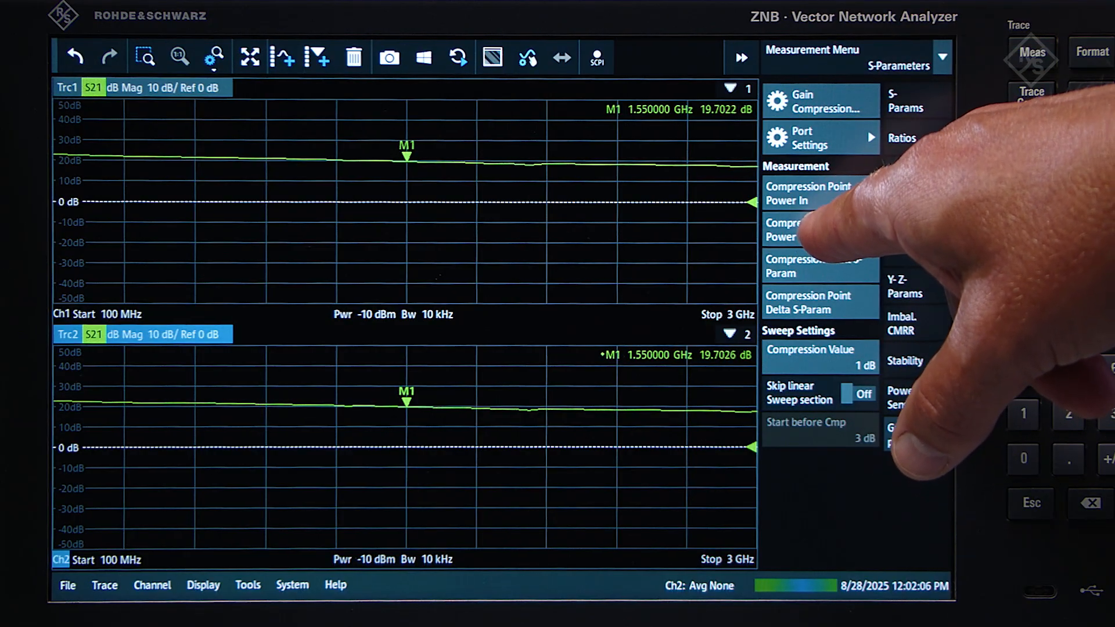
- Plot compression point output power on channel 2, about 18.2 dBm at M1
{"action": "left_click", "coordinate": [820, 230]}
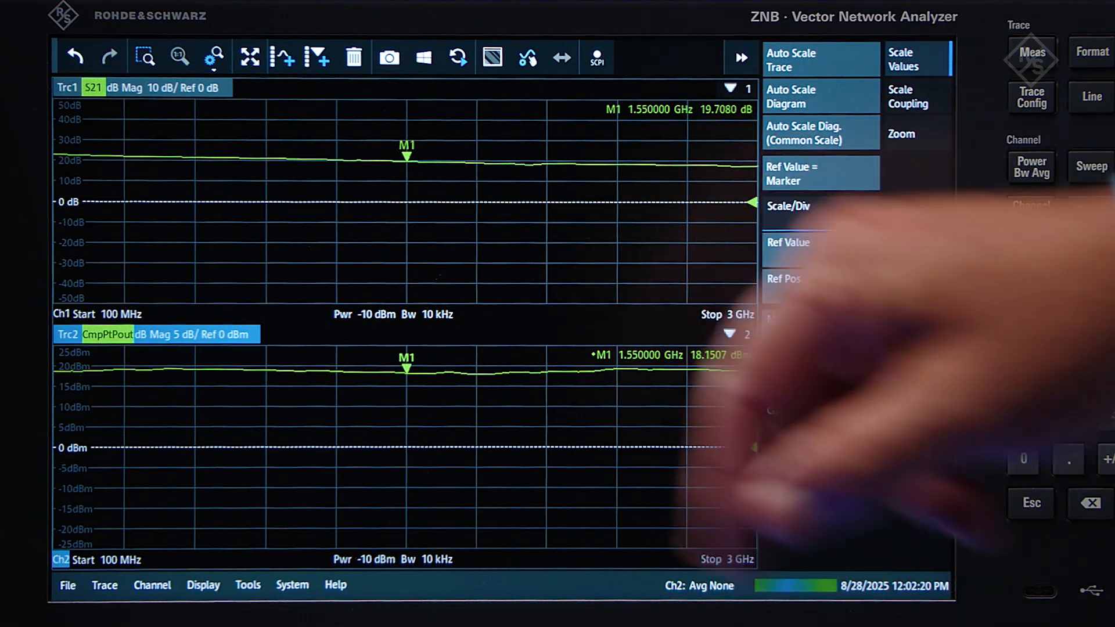
{"action": "left_click", "coordinate": [787, 207]}
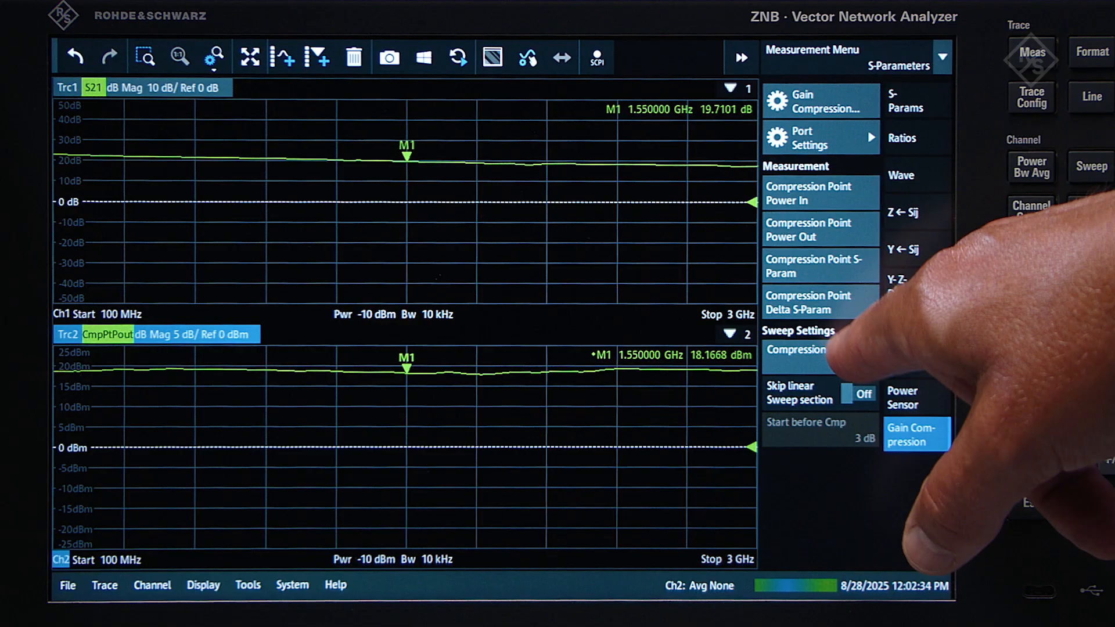
- Start a calibration covering all channels, Ch1 and Ch2
{"action": "left_click", "coordinate": [796, 349]}
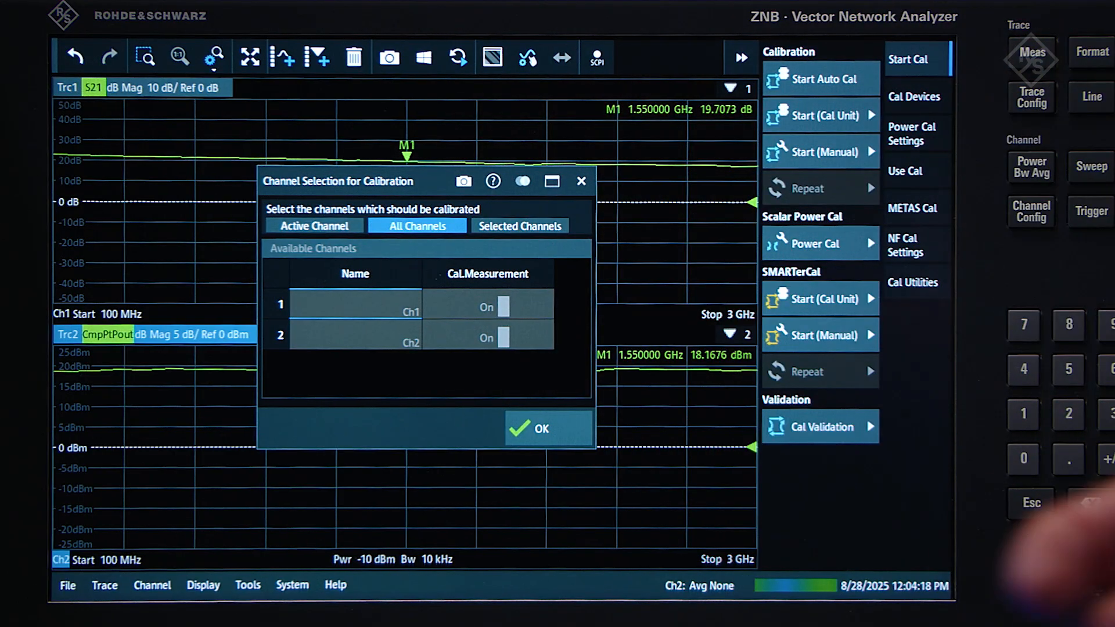
- Confirm all channels and begin a cal-unit SMARTerCal on P1 and P2, PUOSM, NRP40SN on port 1
{"action": "left_click", "coordinate": [539, 429]}
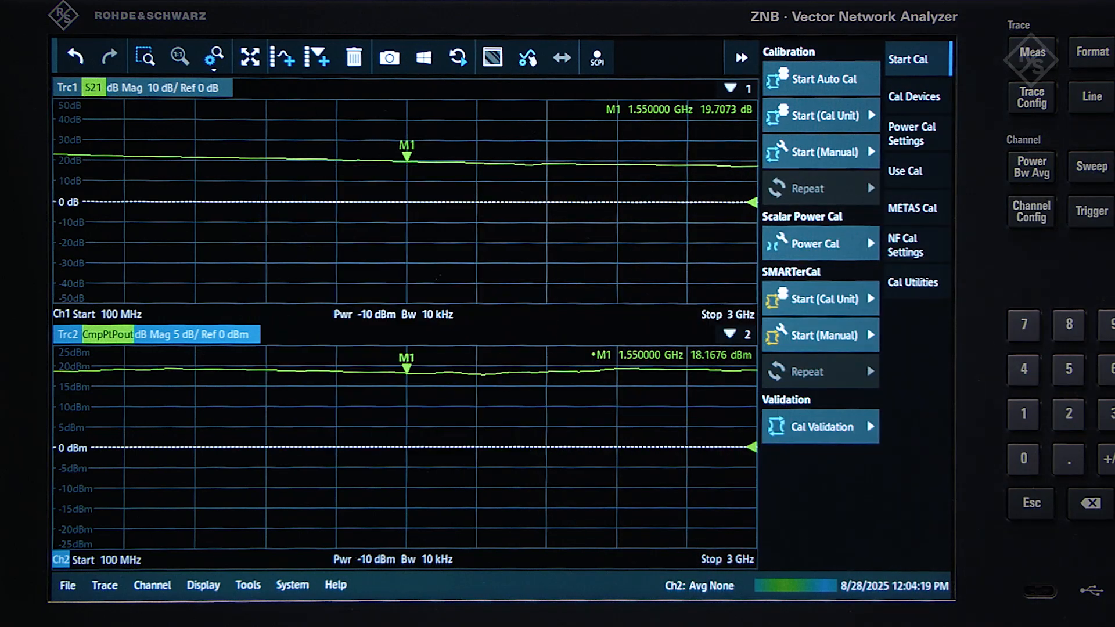
{"action": "left_click", "coordinate": [818, 299]}
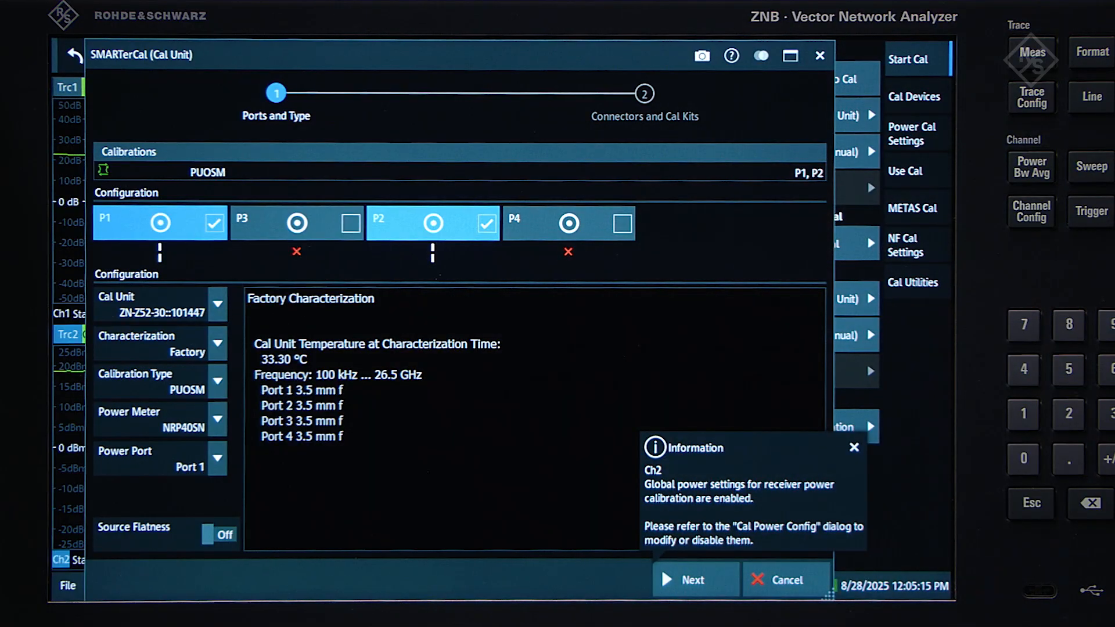
- Keep 3.5 mm male connectors on P1/P2 and finish the wizard into guided calibration
{"action": "left_click", "coordinate": [692, 580]}
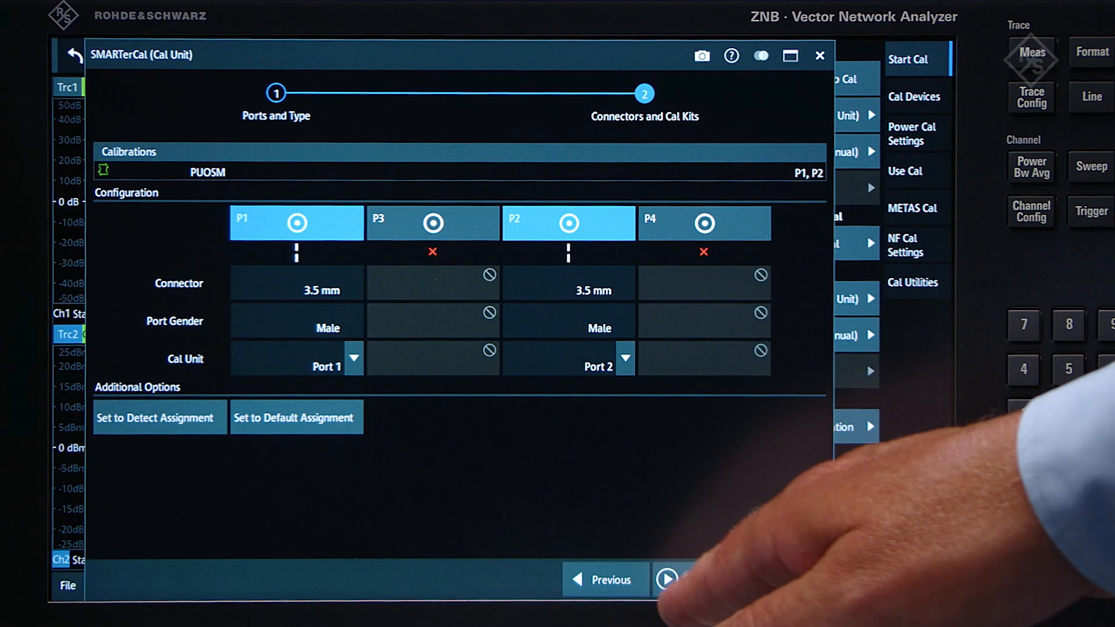
{"action": "left_click", "coordinate": [667, 578]}
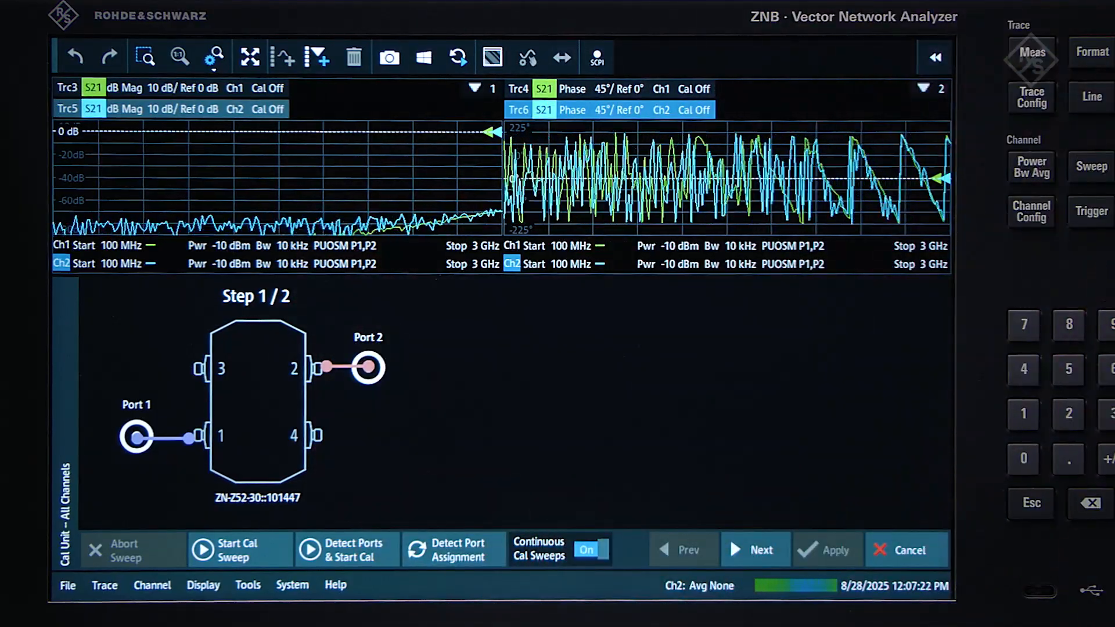
- Run the step 1 cal unit sweep on ports 1 and 2 and advance to the power meter step
{"action": "left_click", "coordinate": [239, 549]}
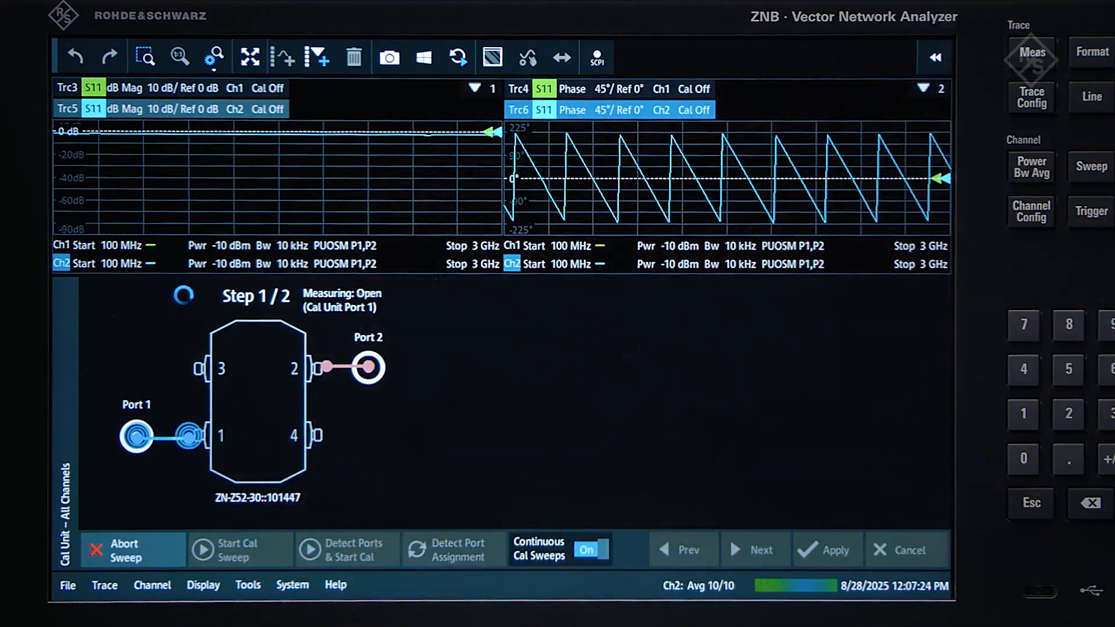
{"action": "left_click", "coordinate": [759, 550]}
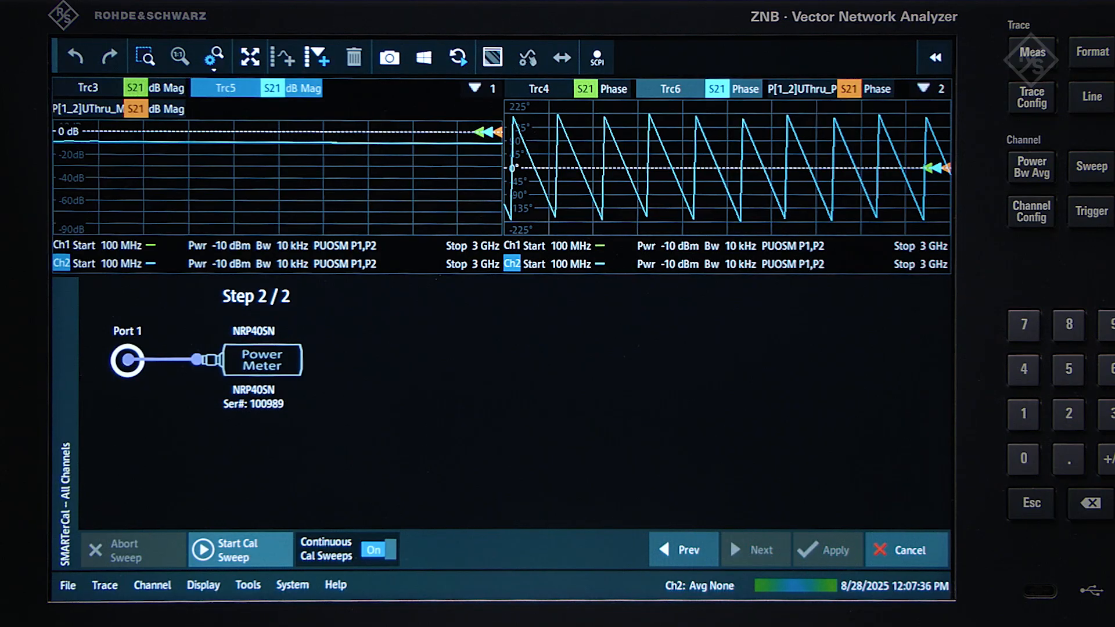
- Run the calibration sweep with the power meter on Port 1 and apply the SMARTerCal
{"action": "left_click", "coordinate": [239, 549]}
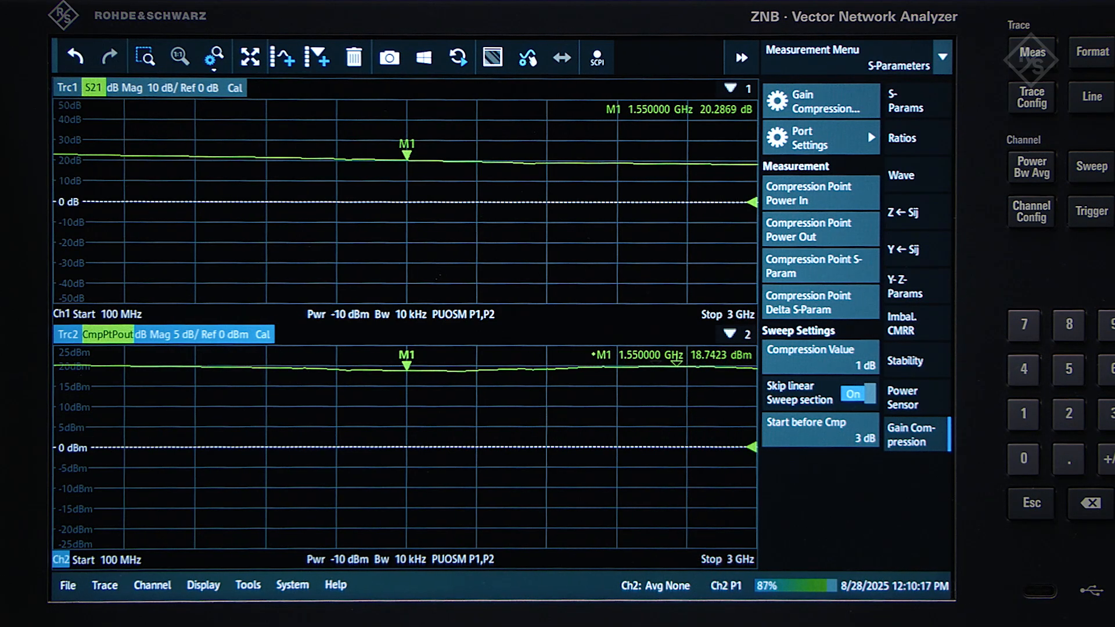
- Switch Skip linear Sweep section Off and bring up the S-Params measurement choices
{"action": "left_click", "coordinate": [857, 394]}
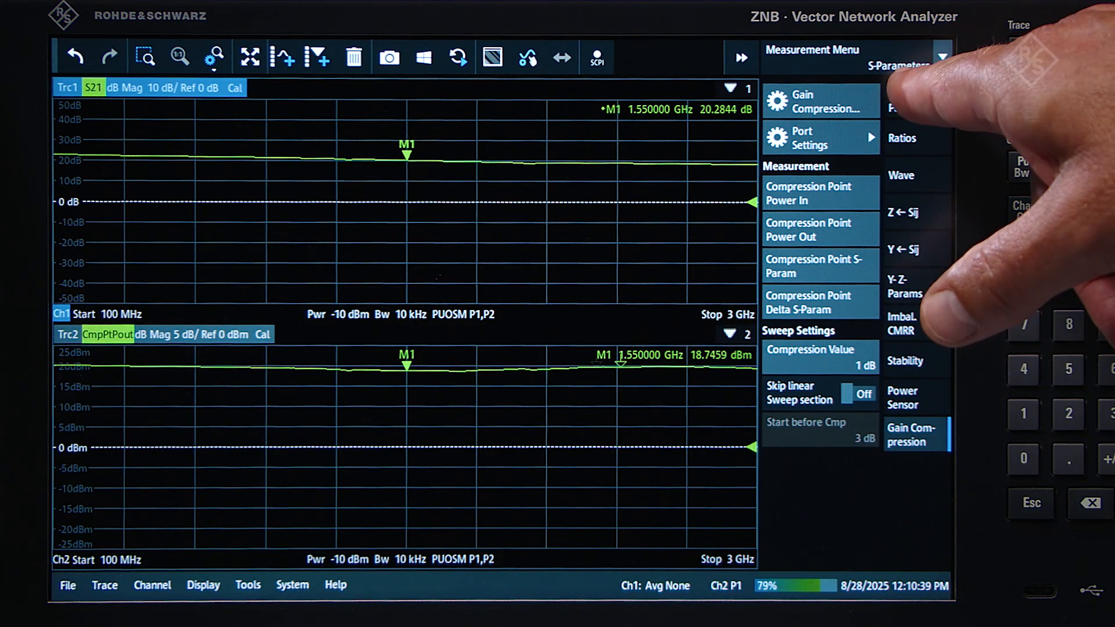
{"action": "left_click", "coordinate": [898, 65]}
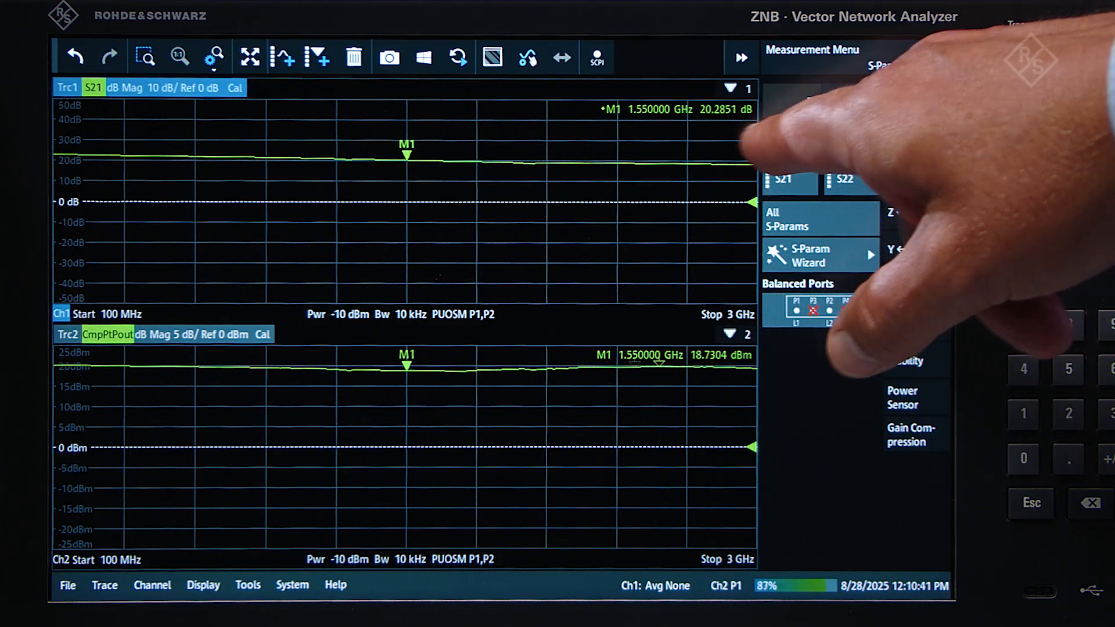